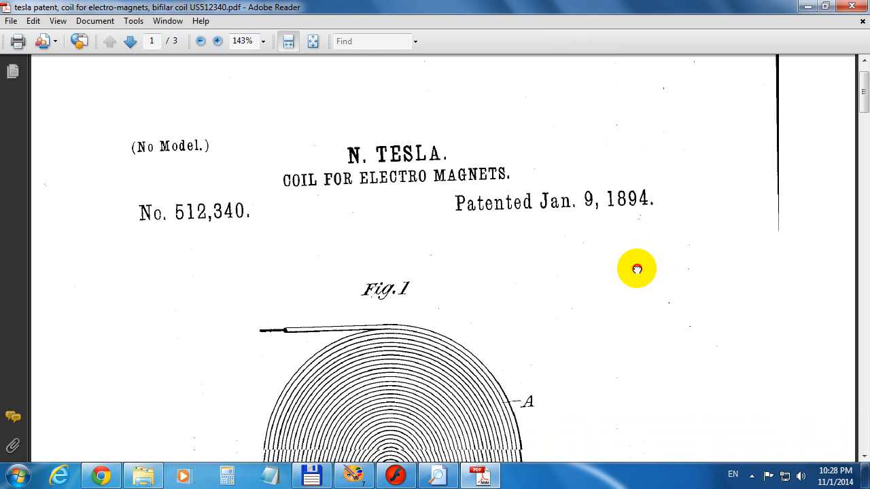
# Scroll down the patent PDF until the Fig. 1 coil's centre and inner lead show
pyautogui.scroll(-3)
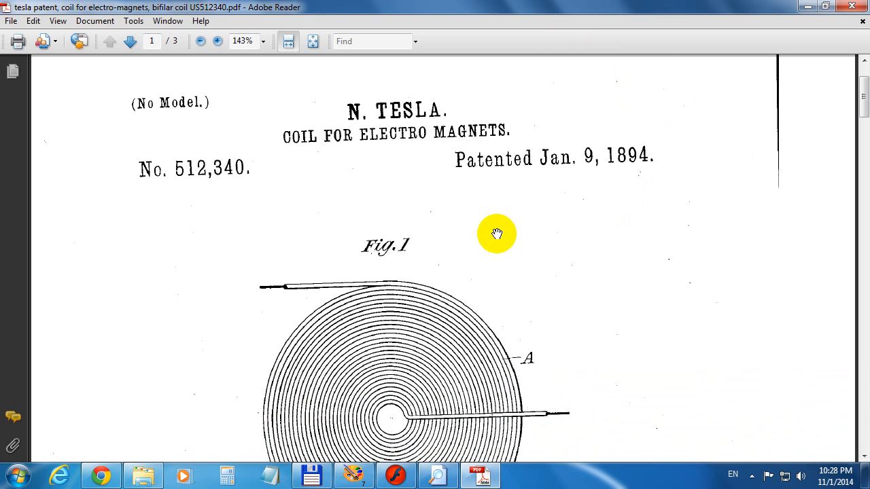
pyautogui.moveTo(180, 186)
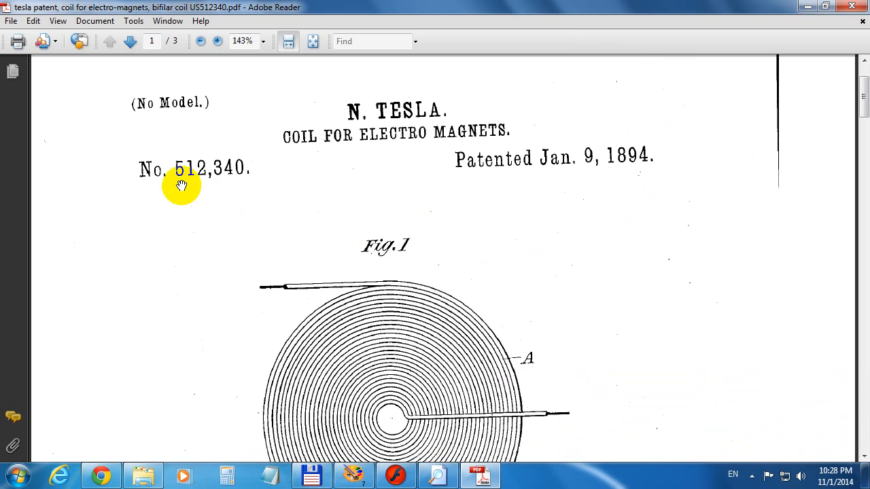
pyautogui.moveTo(228, 178)
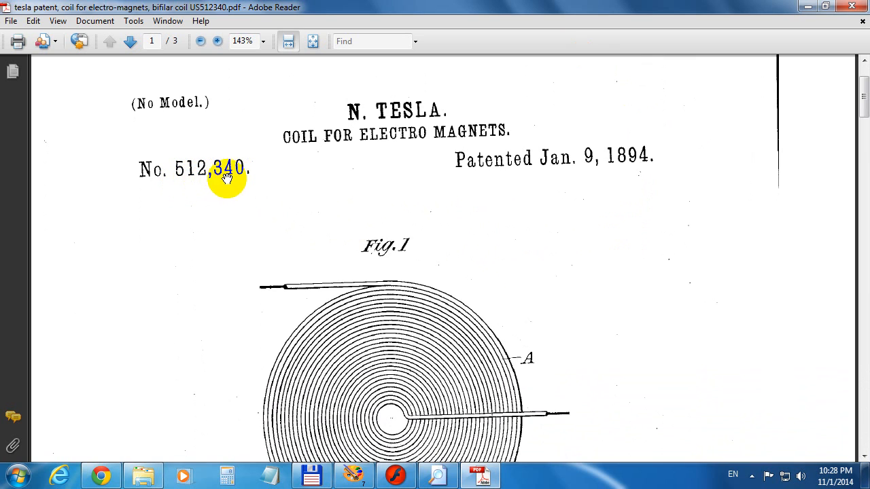
pyautogui.moveTo(197, 182)
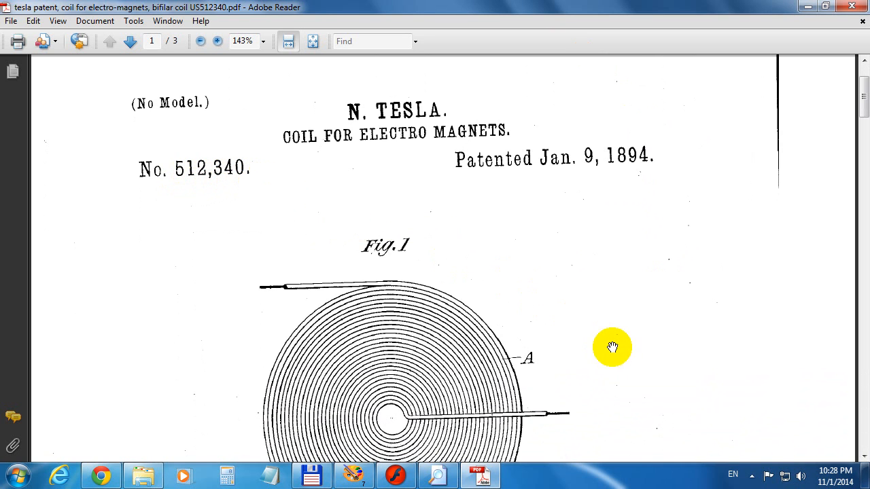
# Scroll further down page 1 to show Fig. 2 with leads A and B
pyautogui.scroll(-3)
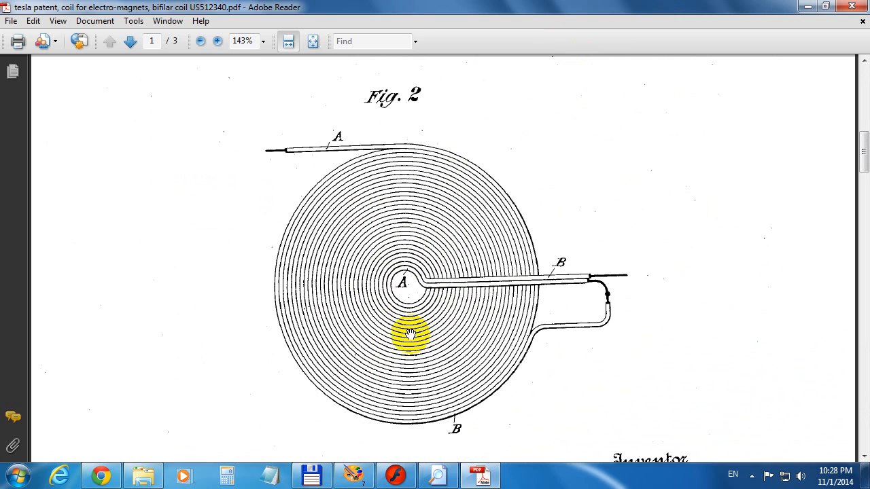
pyautogui.moveTo(415, 255)
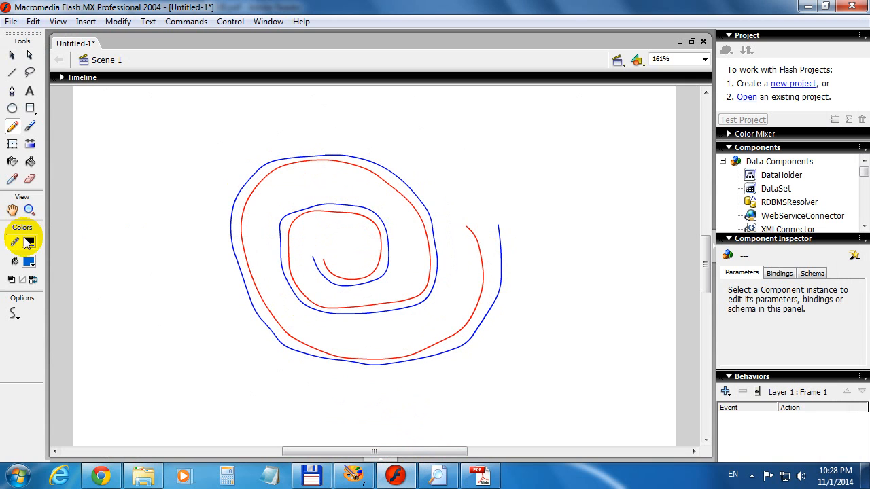
# Pick red as the stroke colour in the Tools panel
pyautogui.click(13, 242)
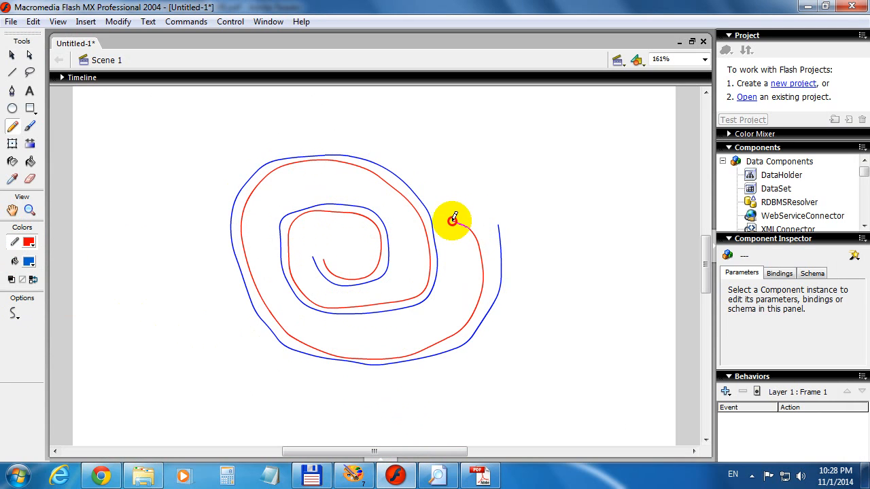
# Draw a red pencil line from the spiral's outer end across into the coil centre
pyautogui.moveTo(452, 218); pyautogui.dragTo(313, 255)
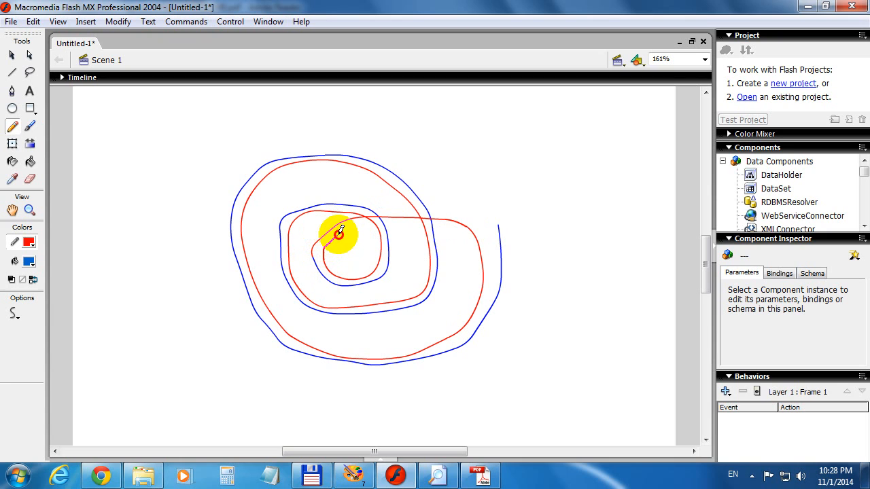
# Draw the red lead from the coil centre out to the right edge
pyautogui.moveTo(340, 231); pyautogui.dragTo(535, 245)
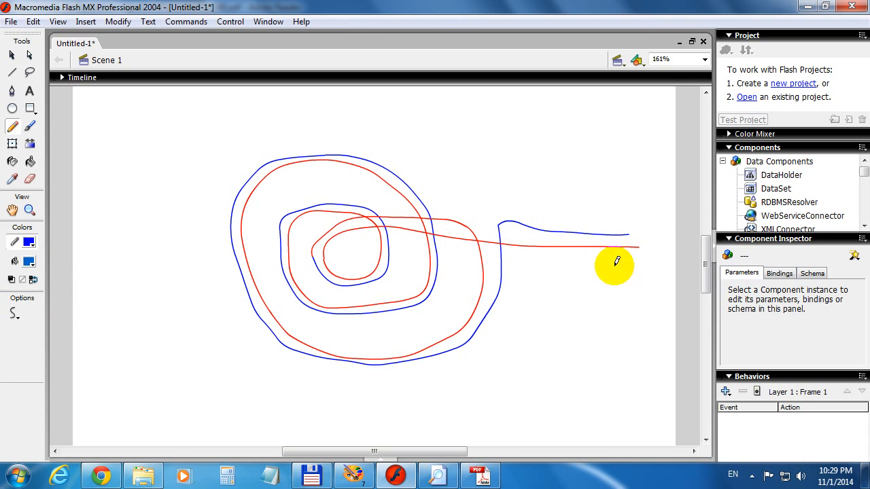
pyautogui.moveTo(514, 385)
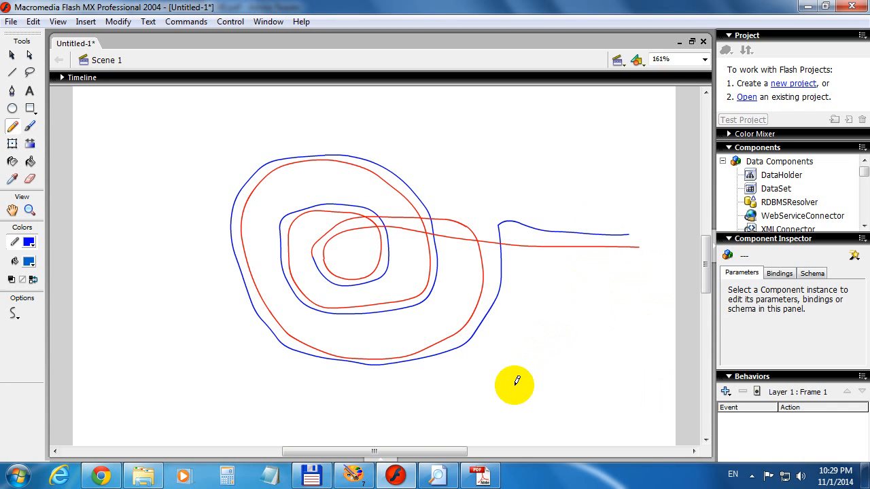
# Bring the Adobe Reader window with Fig. 2 back to the front via the taskbar
pyautogui.click(480, 474)
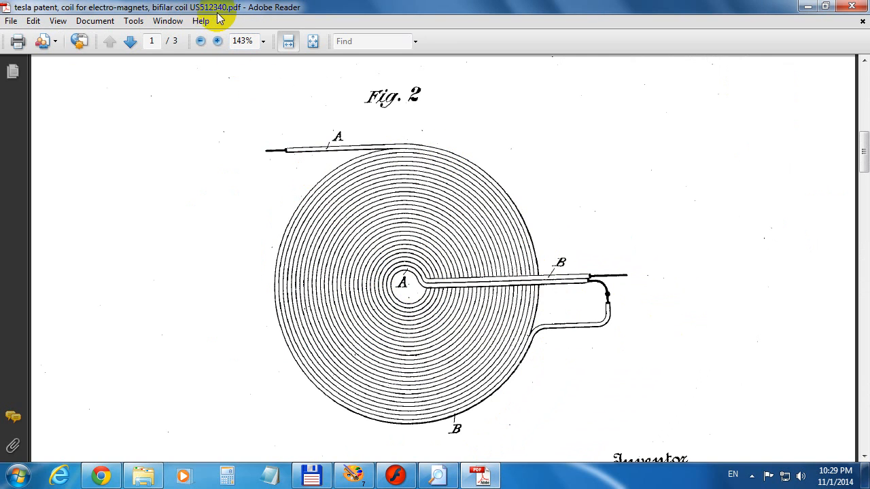
pyautogui.moveTo(245, 20)
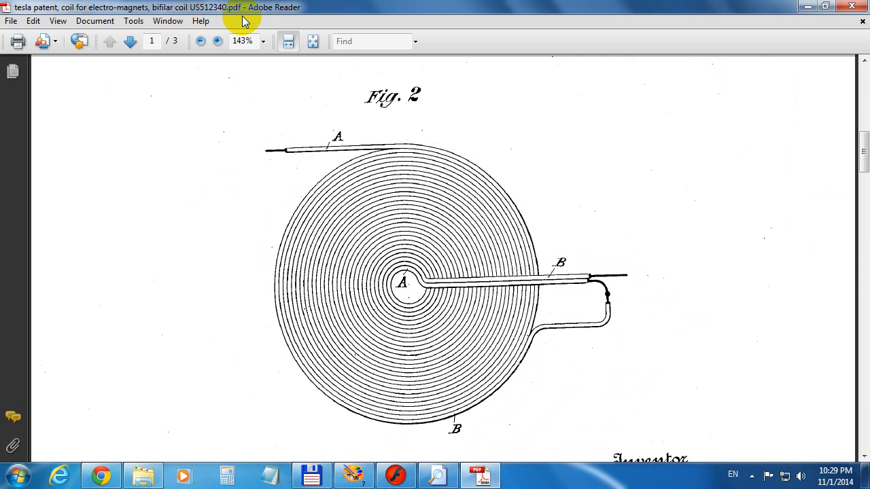